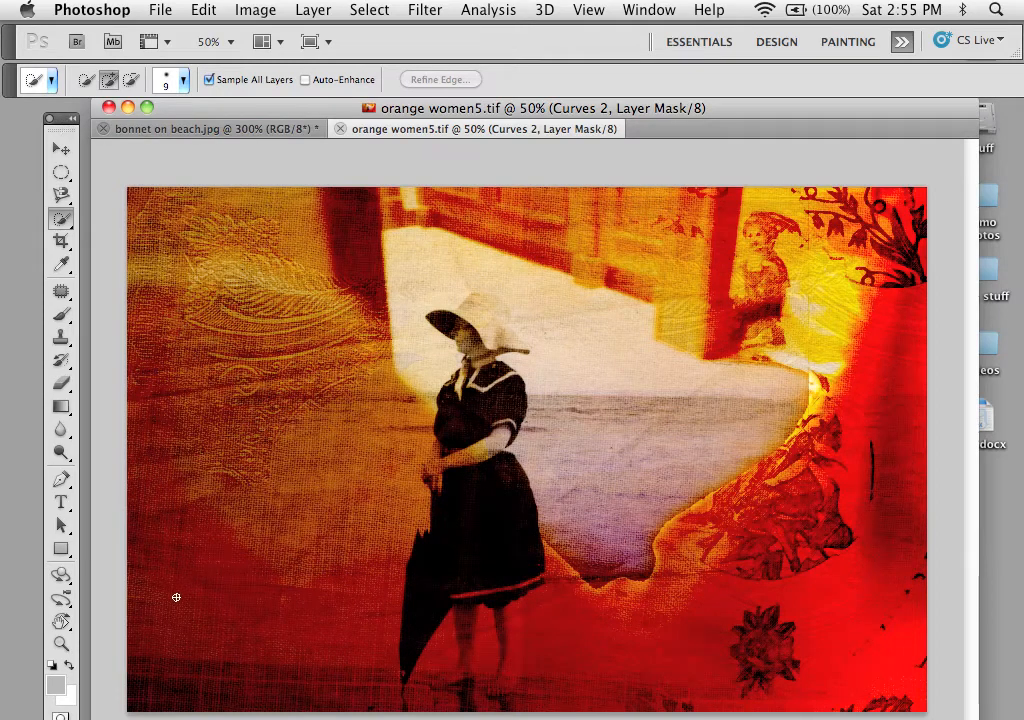
mouse_move(119, 481)
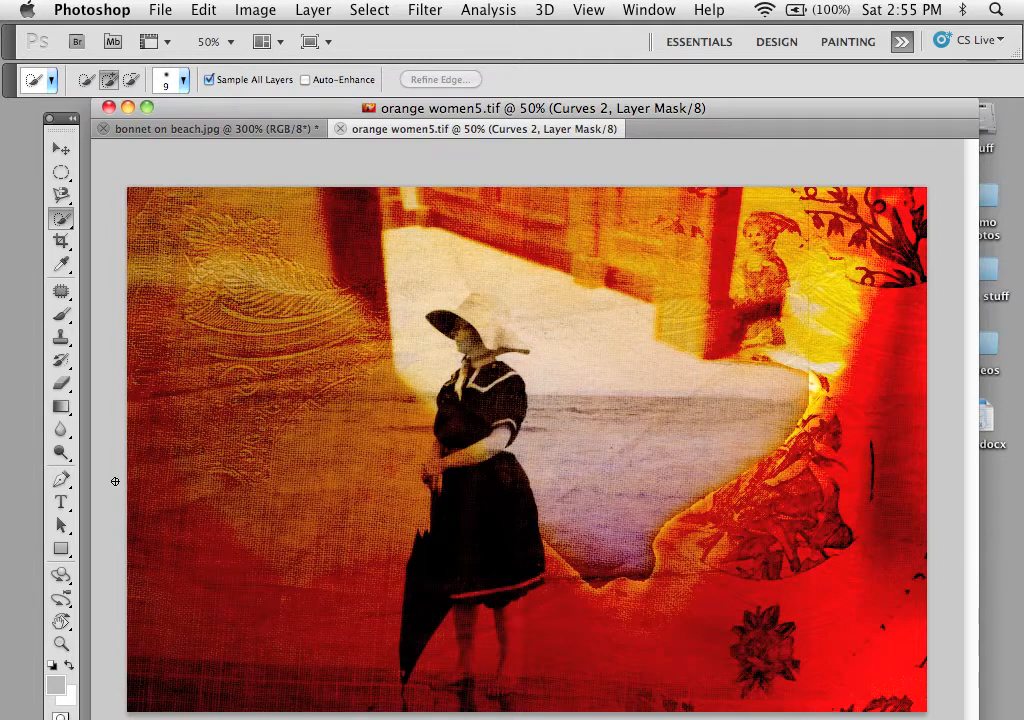
- Select the Pen Tool with Paths mode for drawing vector paths
click(60, 405)
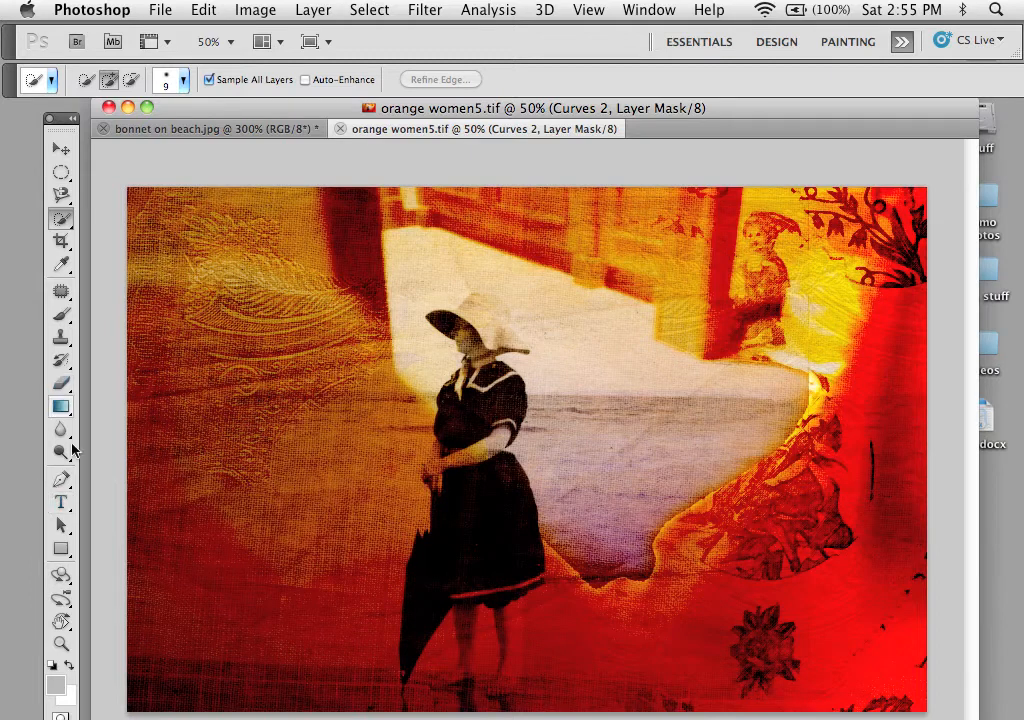
click(61, 478)
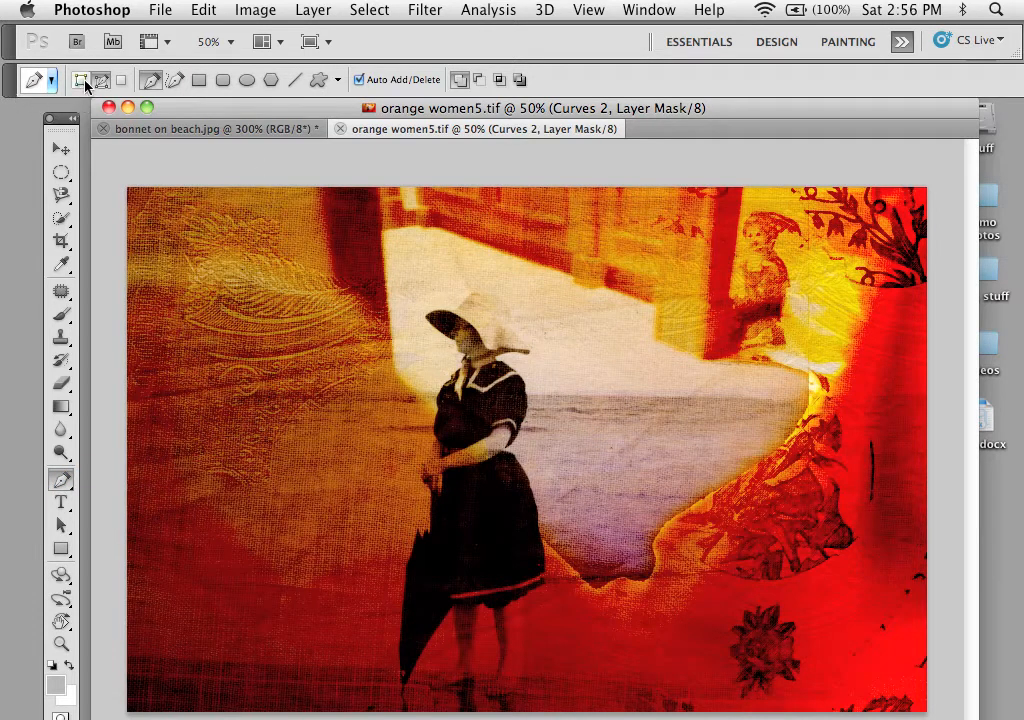
mouse_move(82, 80)
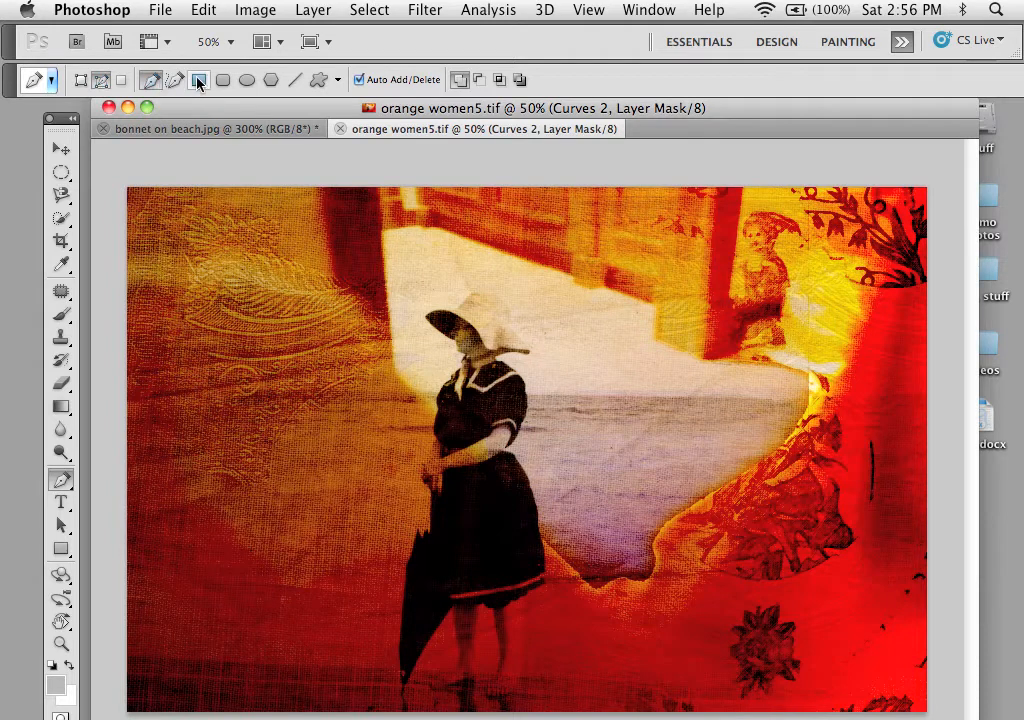
mouse_move(198, 80)
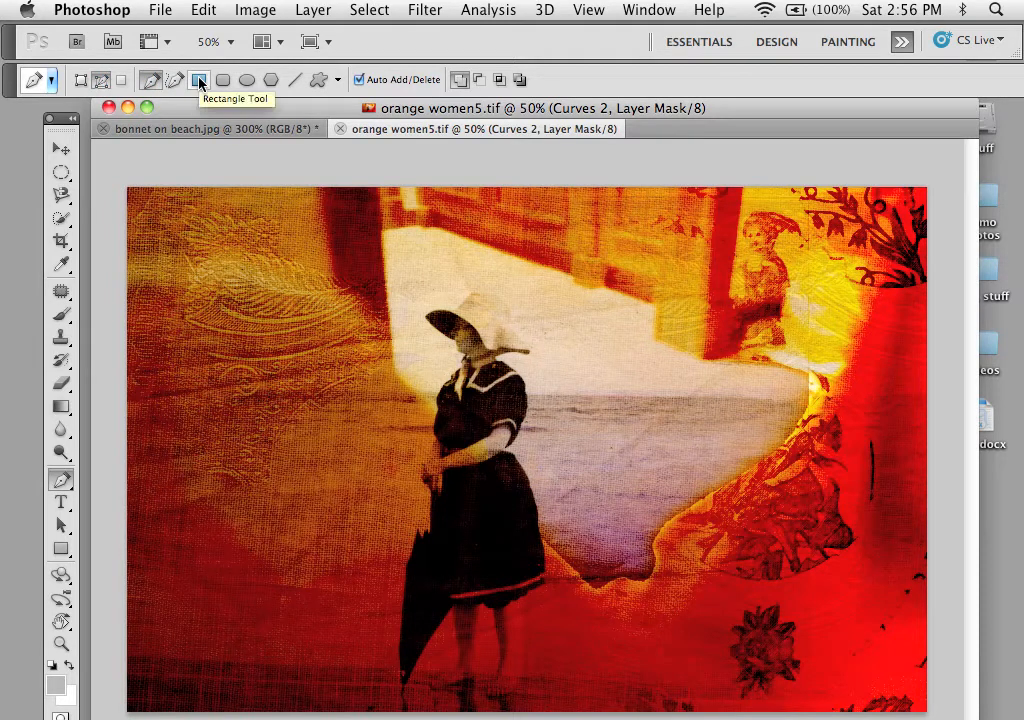
mouse_move(223, 80)
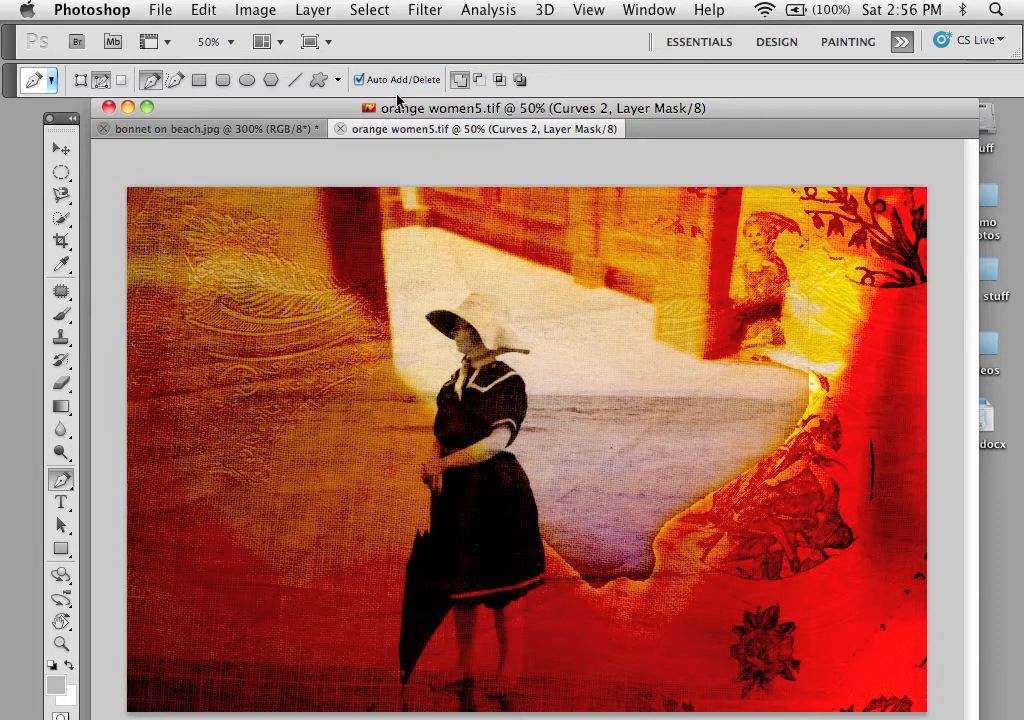
mouse_move(228, 107)
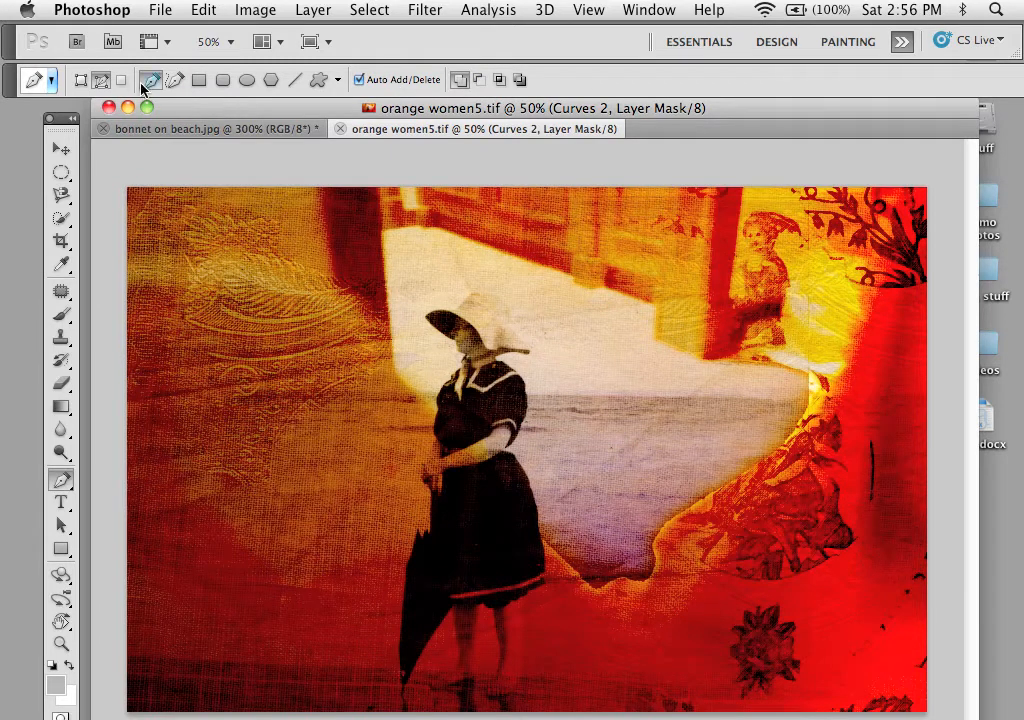
- Enable Rubber Band in the pen's Geometry options and drag the Paths panel into view
click(338, 80)
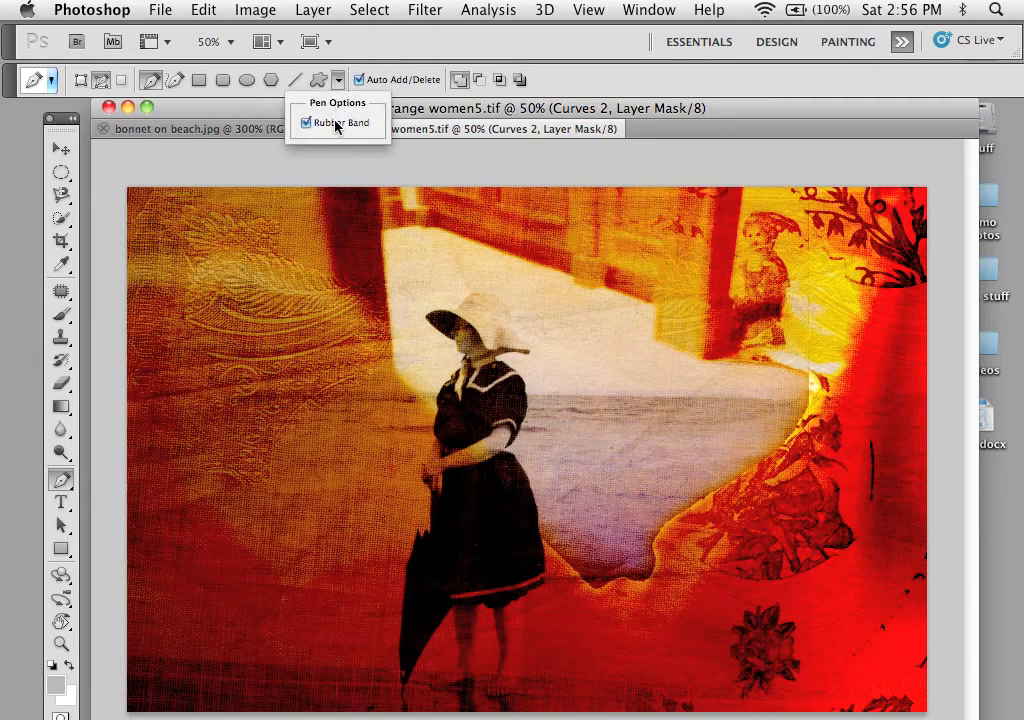
mouse_move(335, 123)
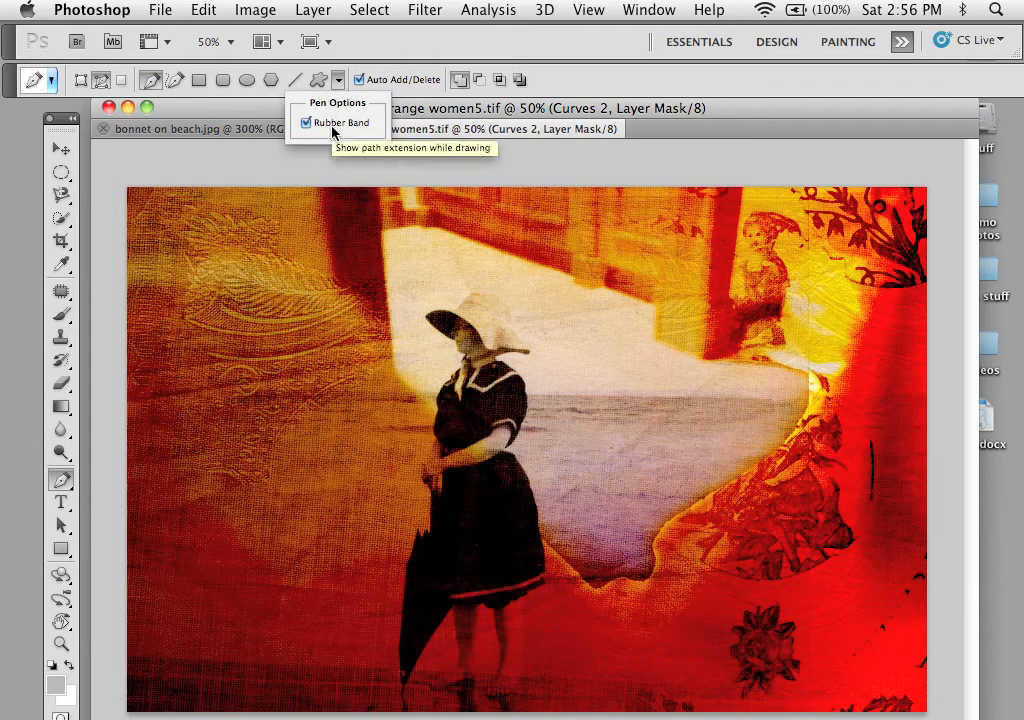
click(306, 122)
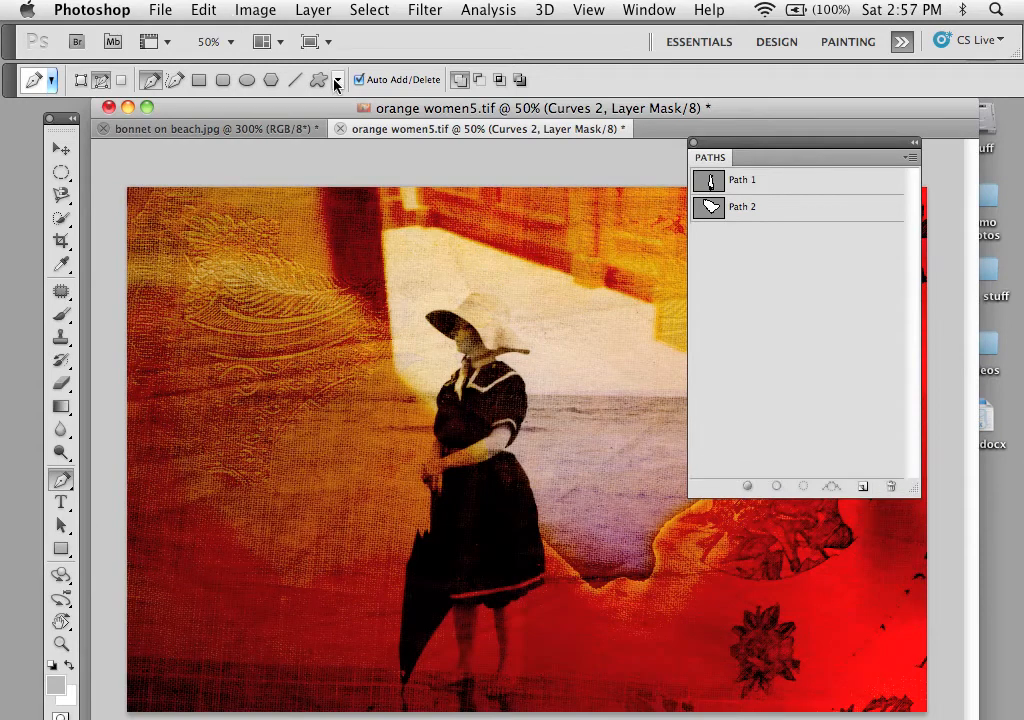
click(338, 80)
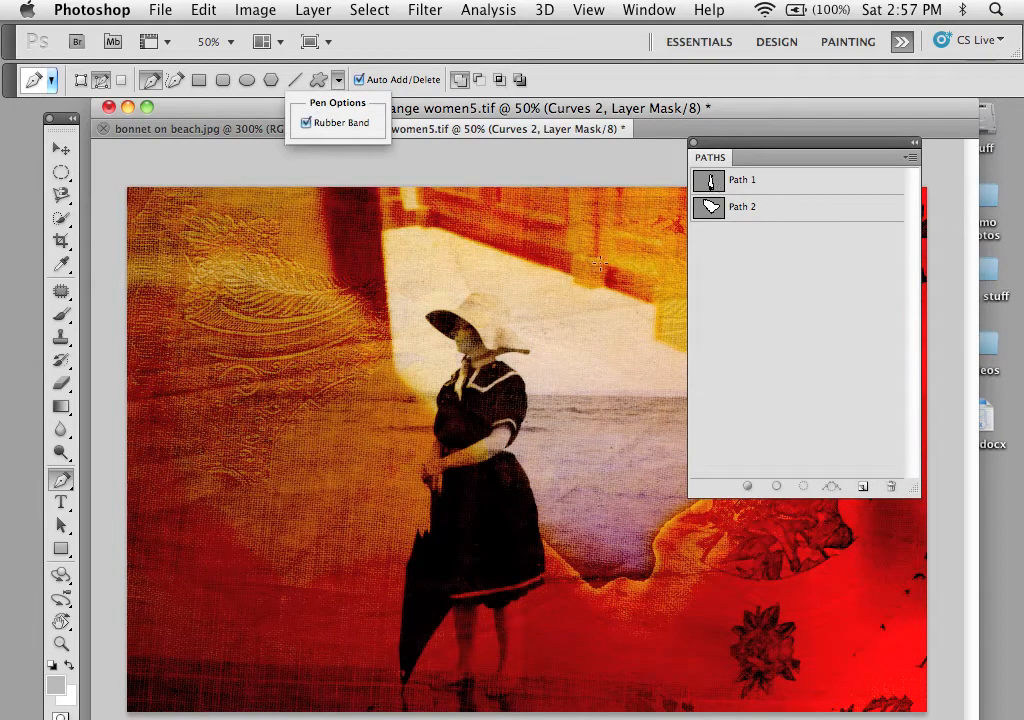
click(480, 381)
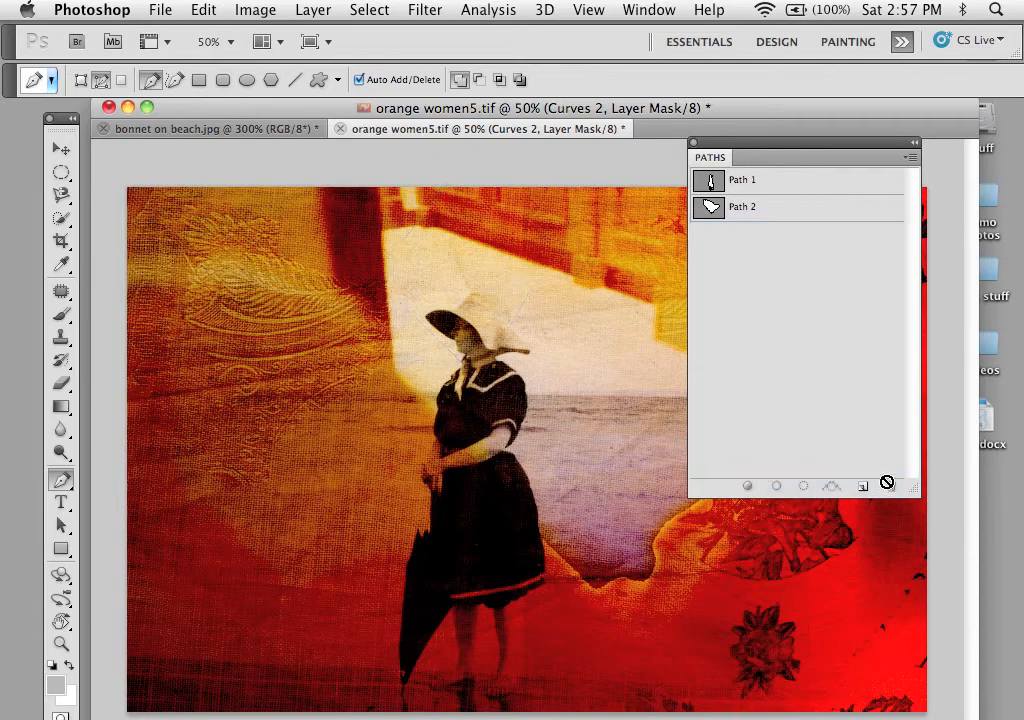
drag(800, 157, 820, 195)
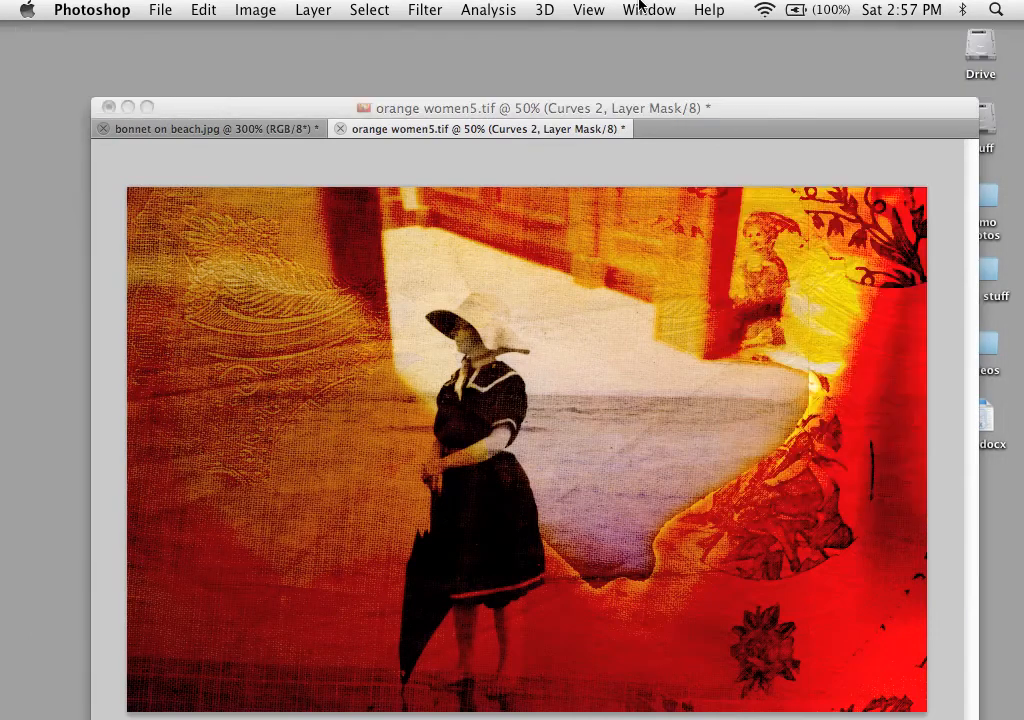
- Show Paths via the Window menu and draw a triangular test Work Path
click(648, 10)
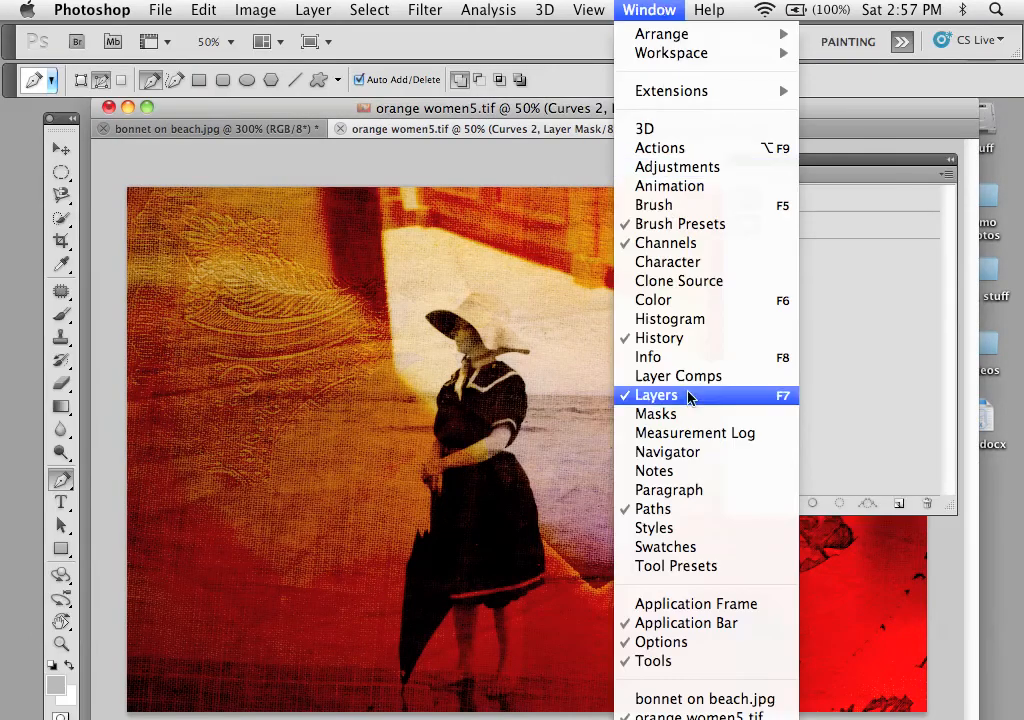
click(652, 509)
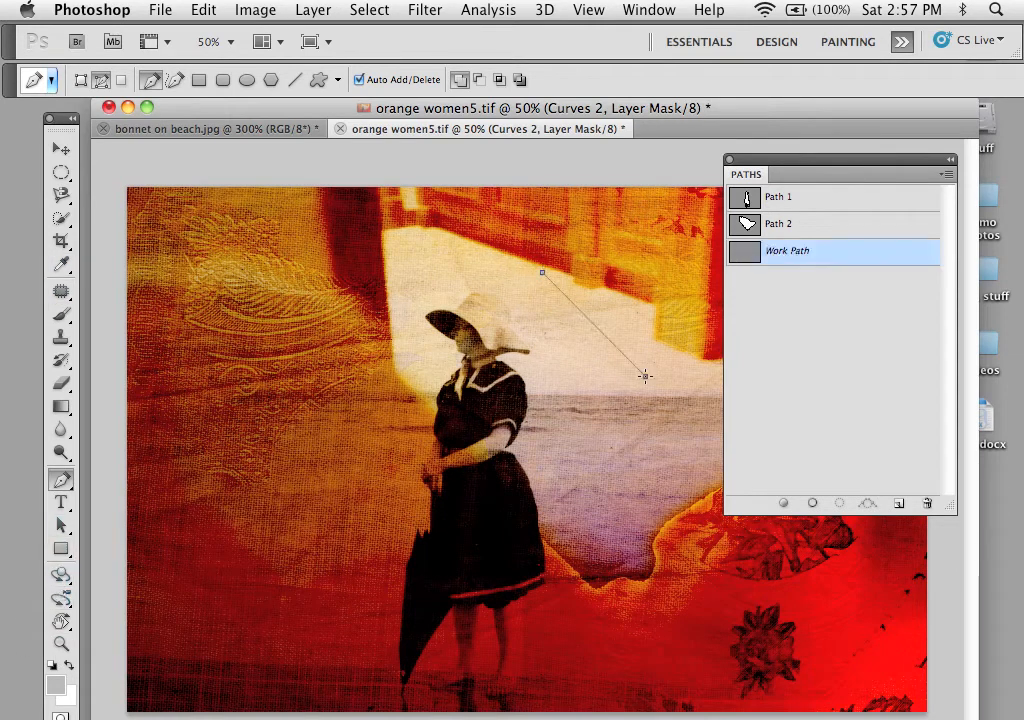
click(490, 375)
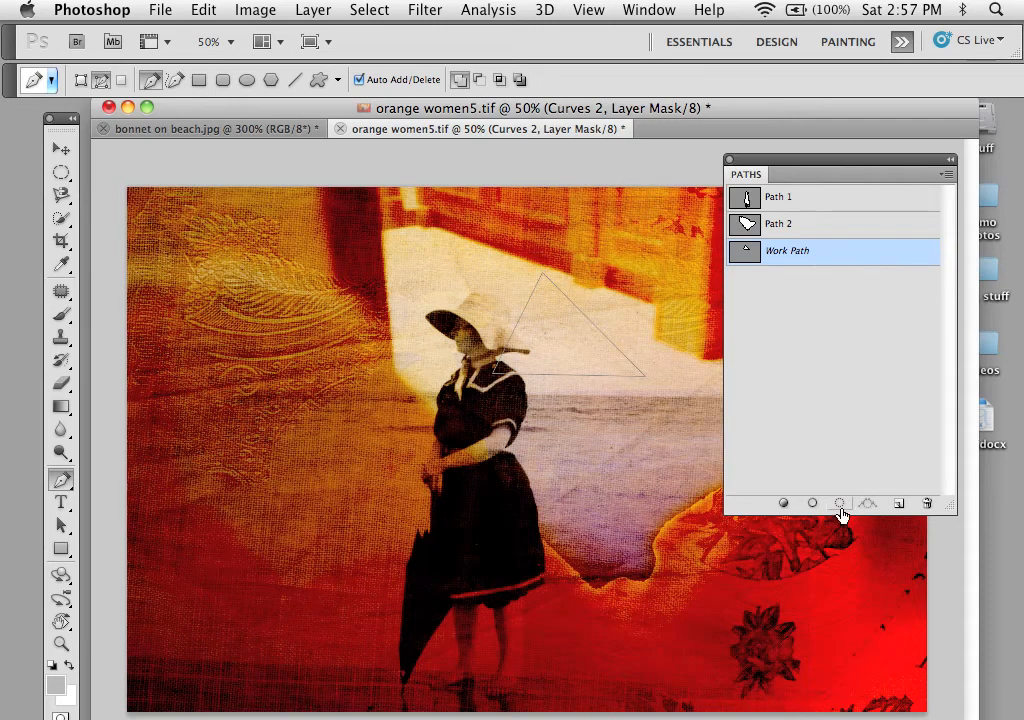
click(840, 503)
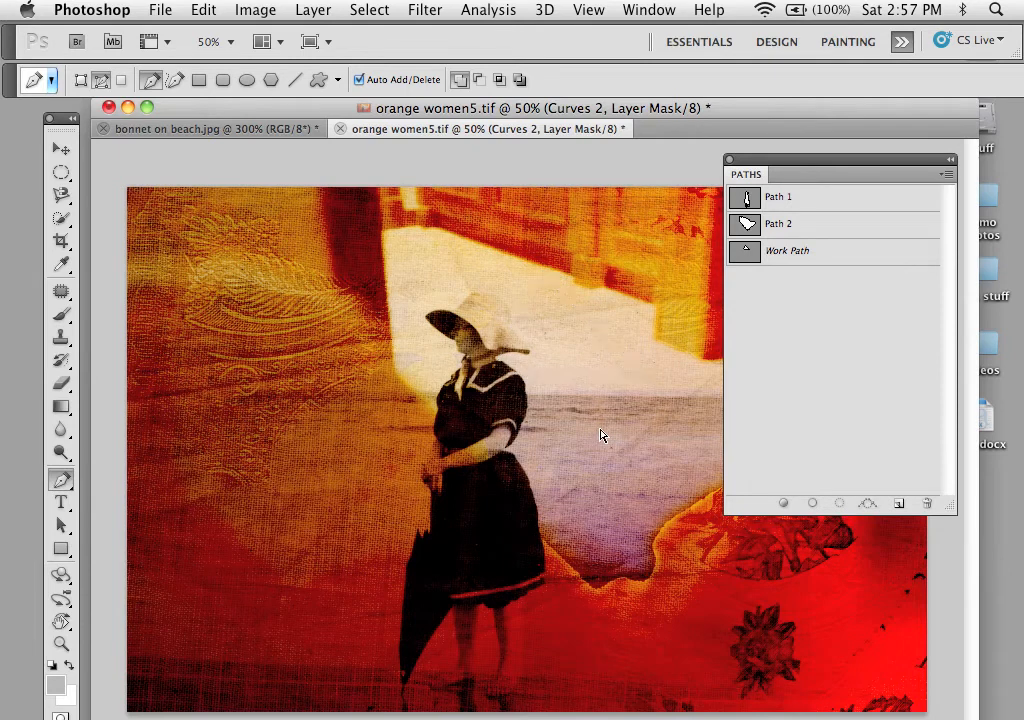
click(788, 251)
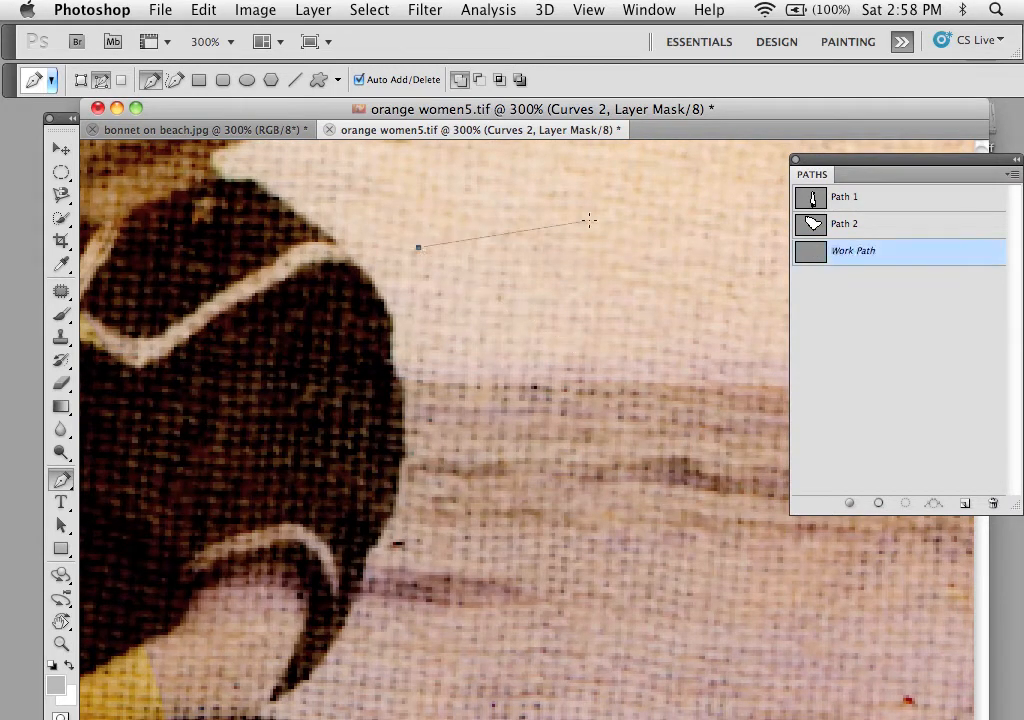
- Place anchor points along the doorway's top edge and down the slanted edge
click(588, 220)
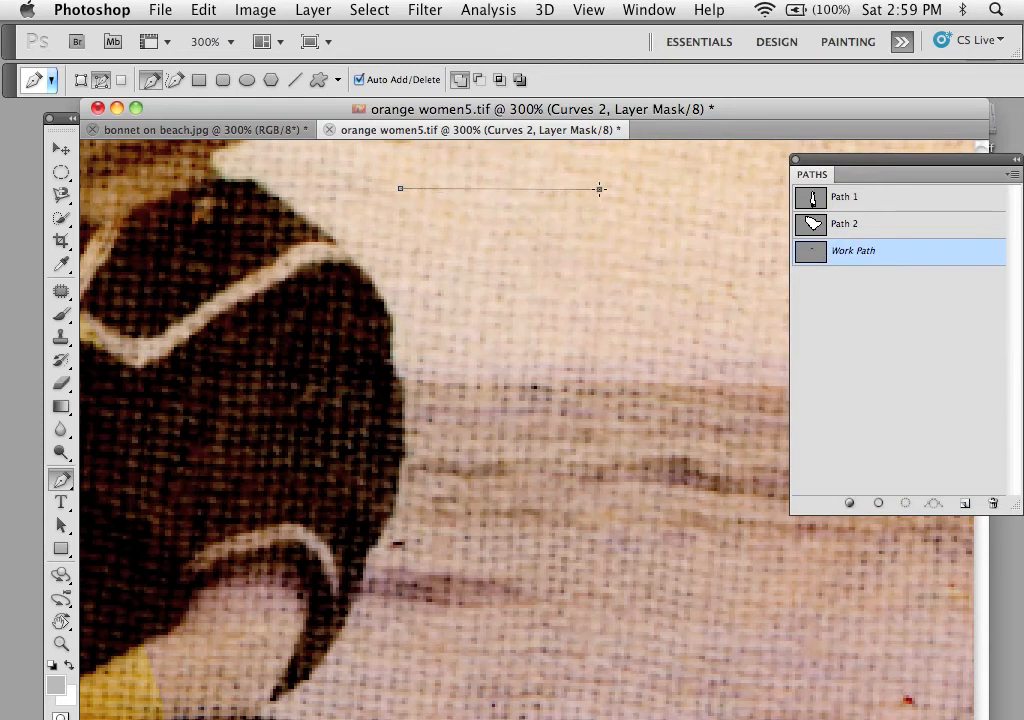
click(612, 275)
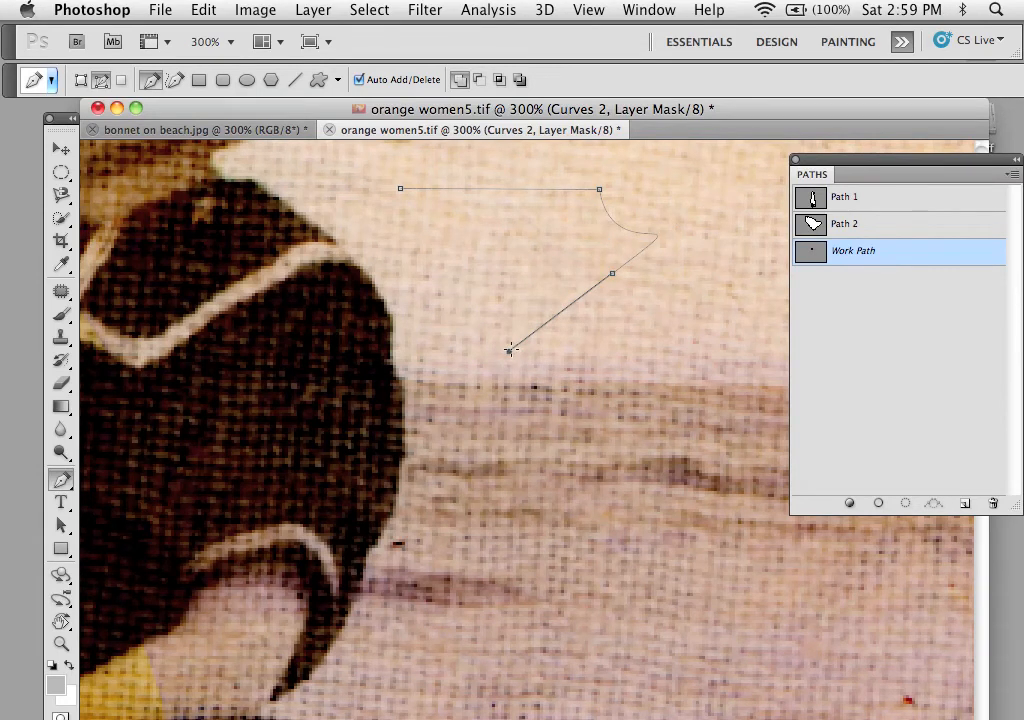
click(307, 272)
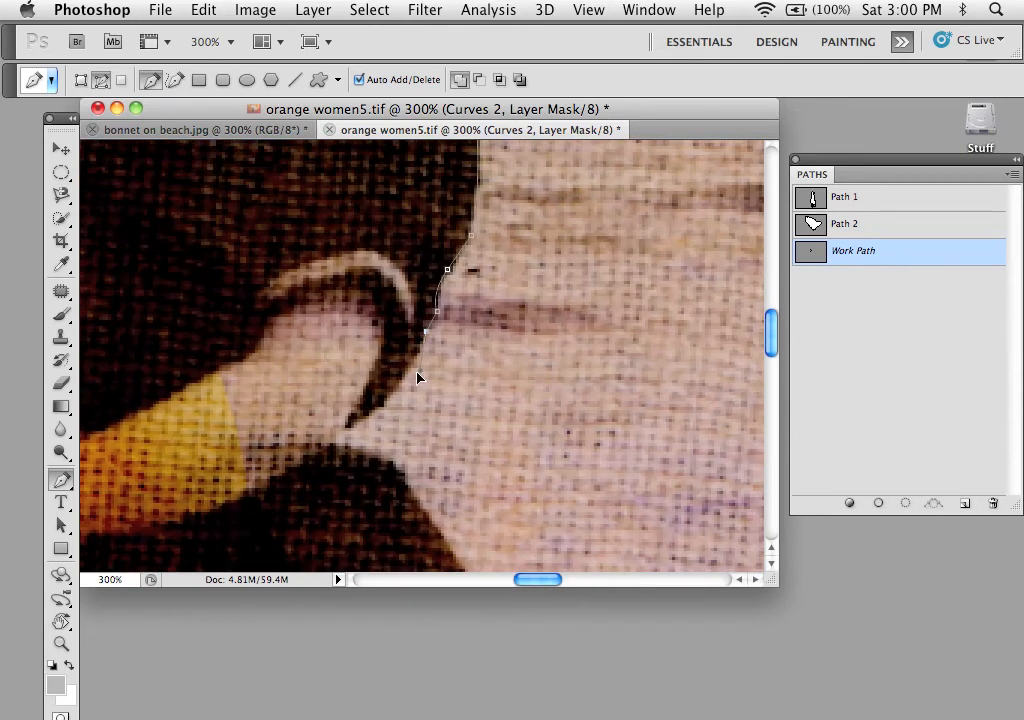
- Add an anchor point along the woman's dark outline beside the opening
click(383, 426)
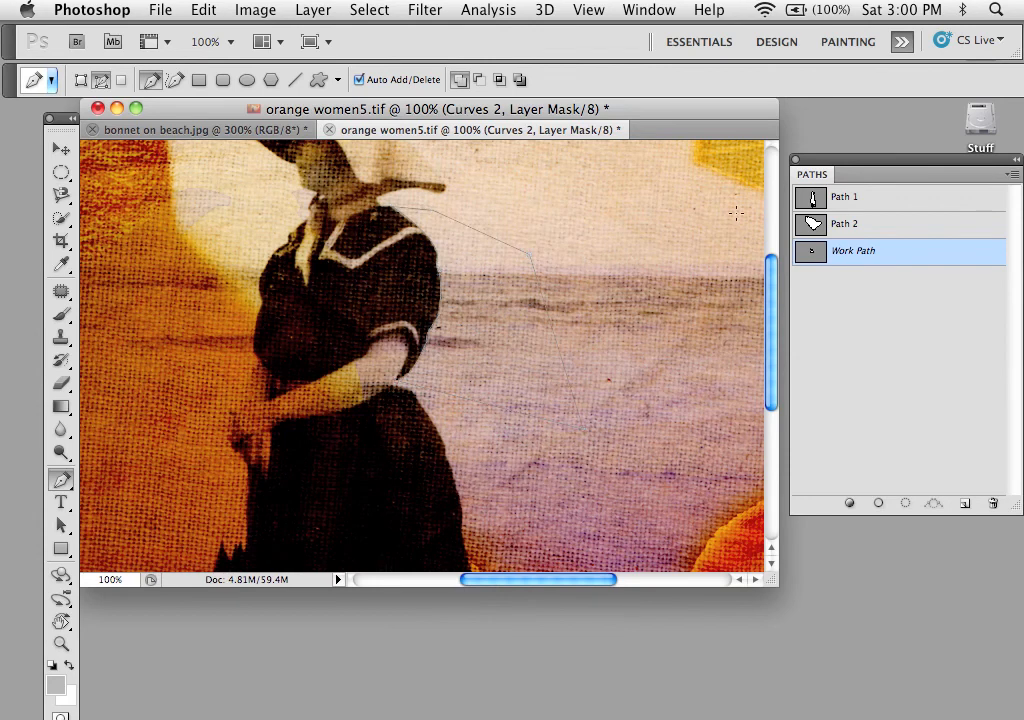
mouse_move(780, 278)
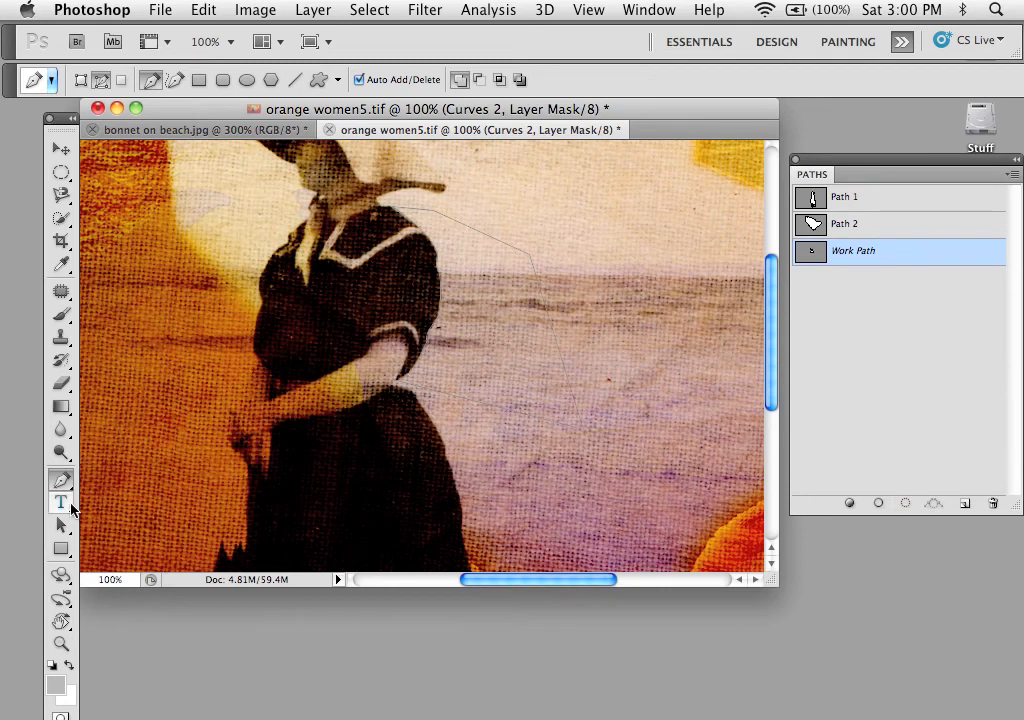
click(61, 480)
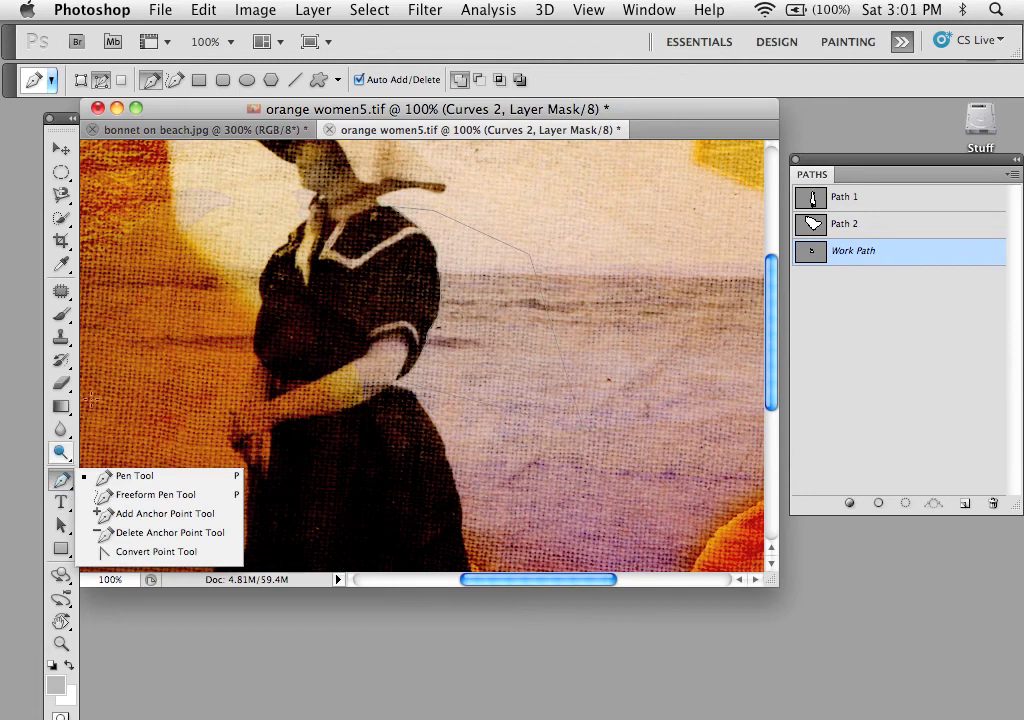
mouse_move(634, 133)
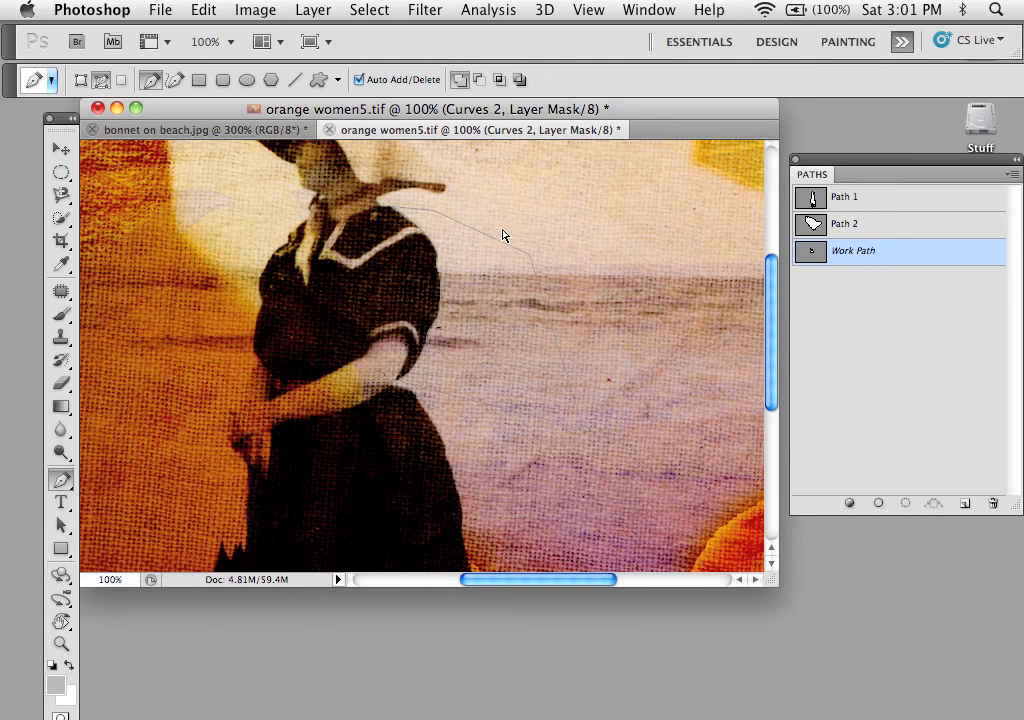
mouse_move(490, 238)
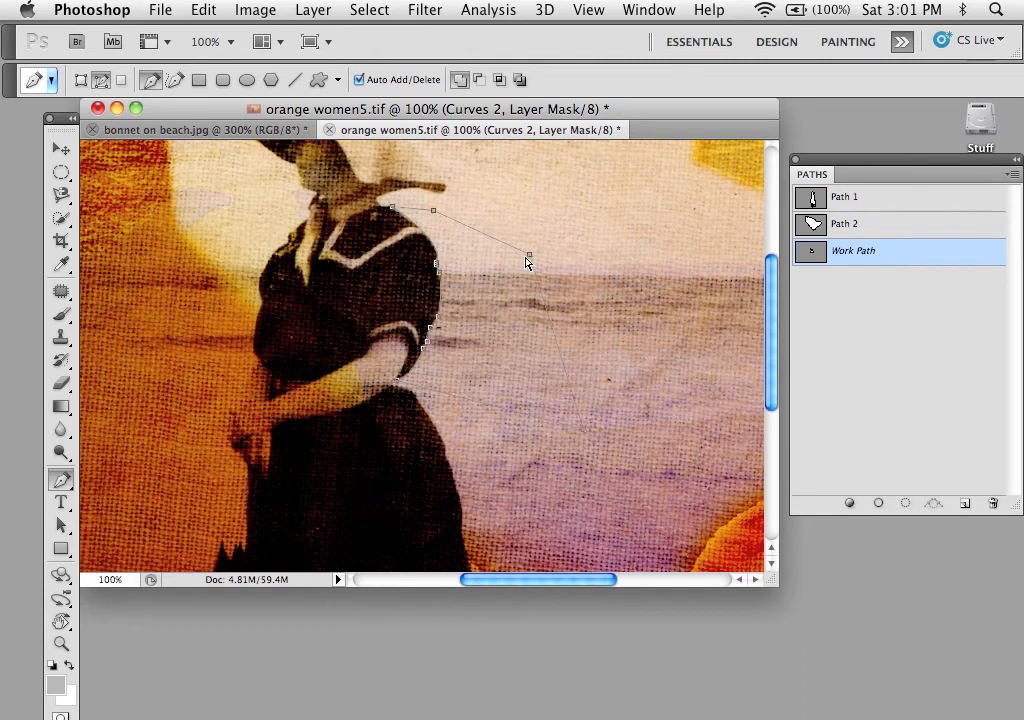
mouse_move(435, 272)
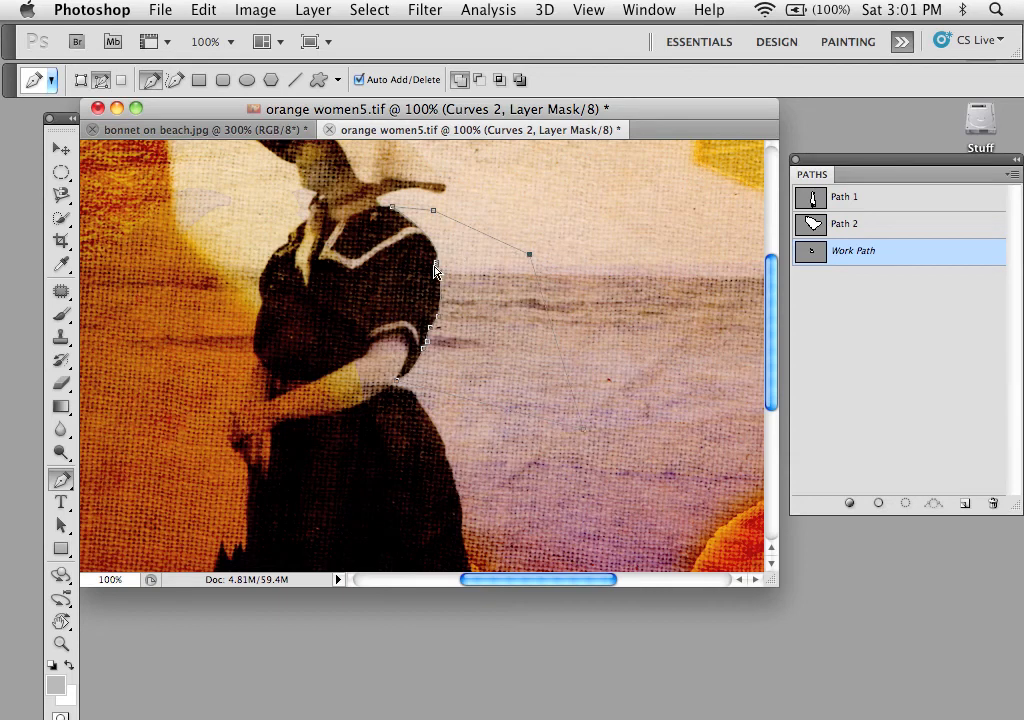
mouse_move(443, 280)
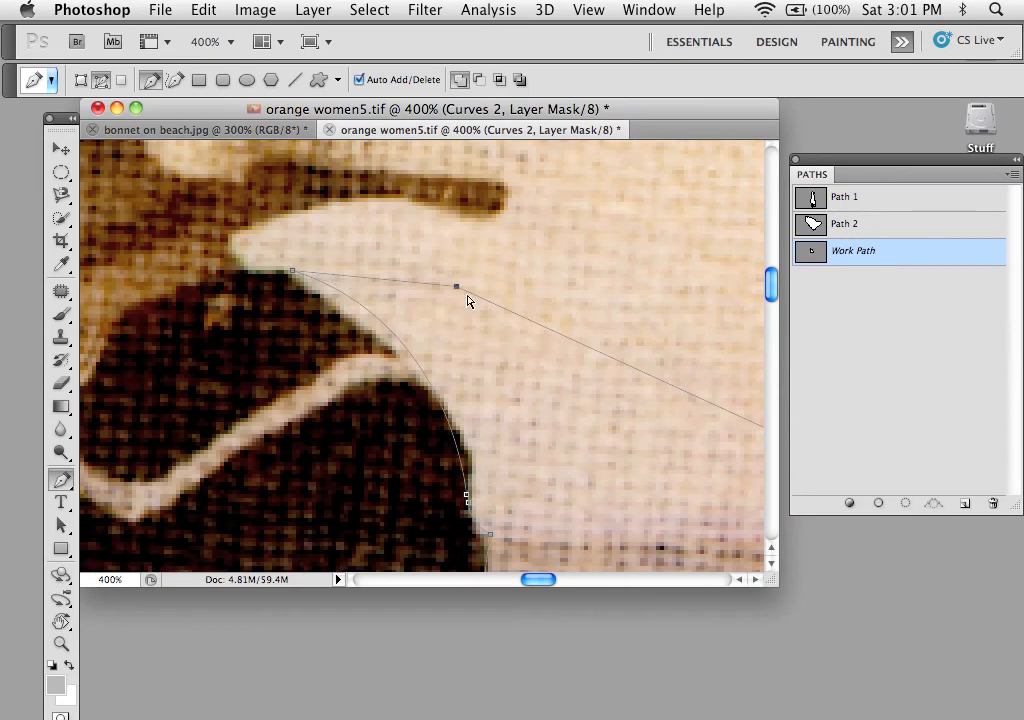
- Drag out direction handles to curve the segment around the woman's shoulder
drag(456, 287, 450, 320)
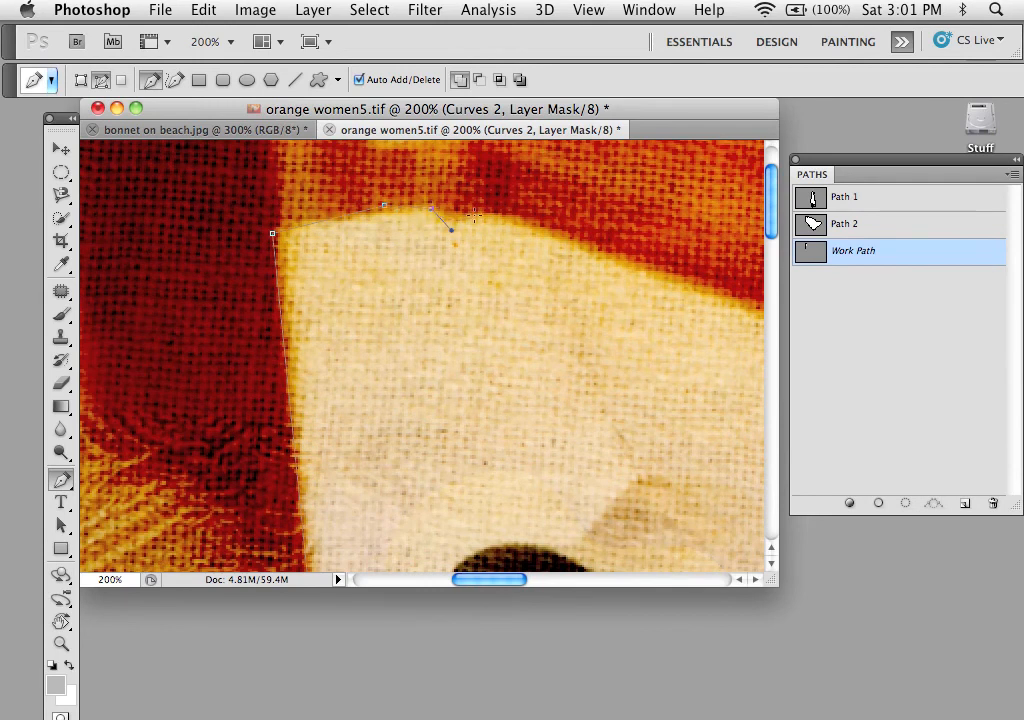
- Add anchor points across the doorway's top edge and down its right side
click(515, 218)
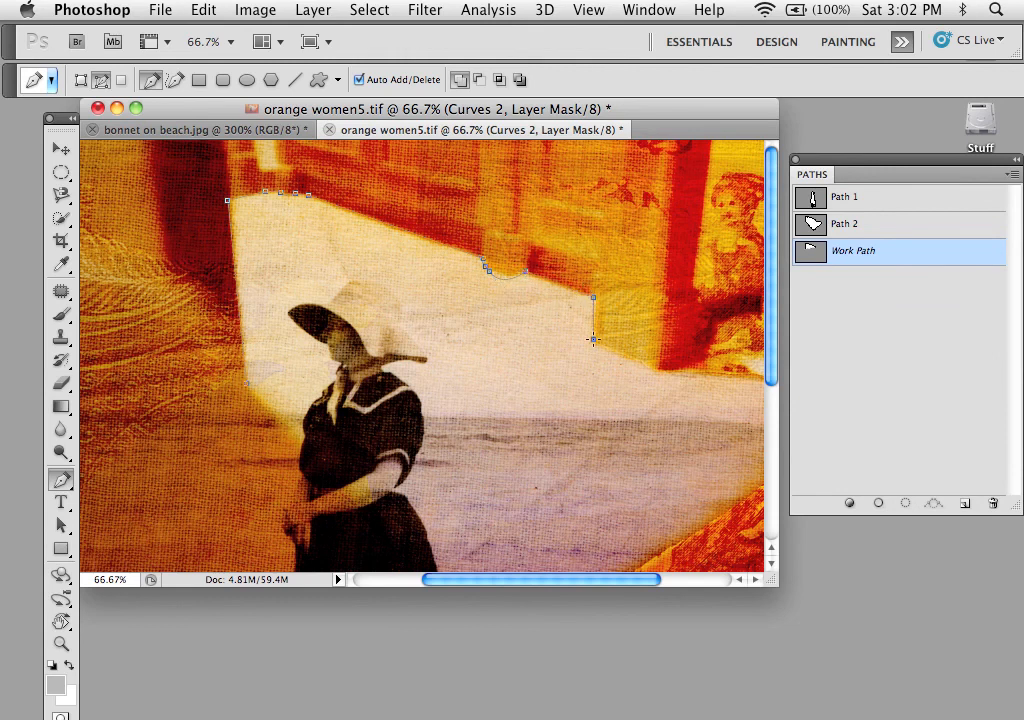
click(260, 383)
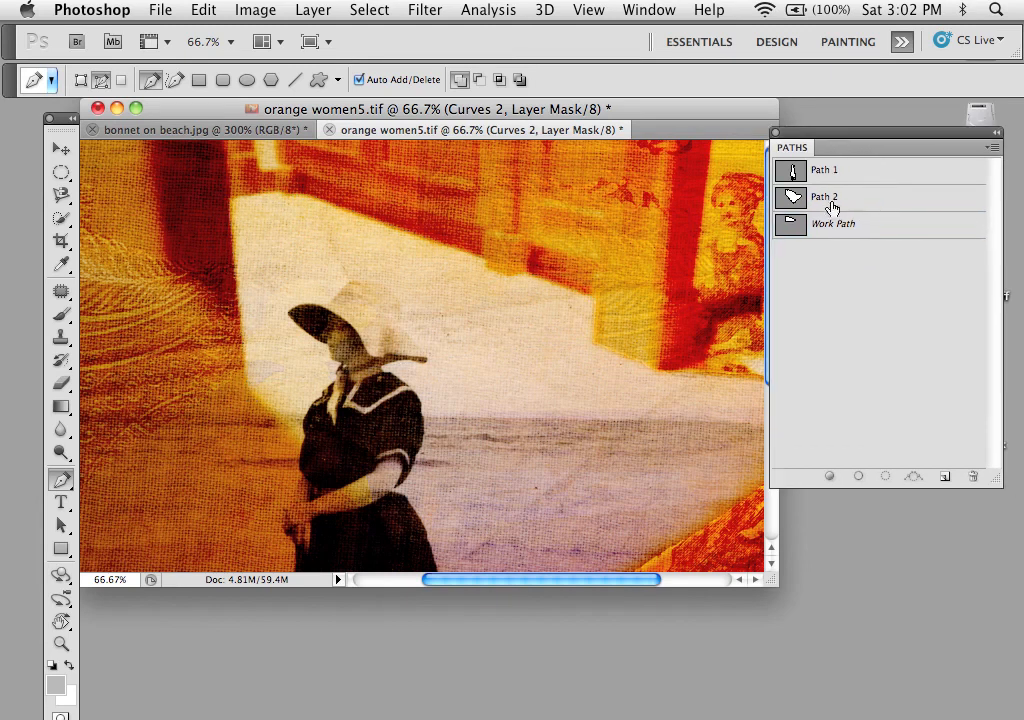
- Save the Work Path as 'opening' in the Paths panel
click(833, 223)
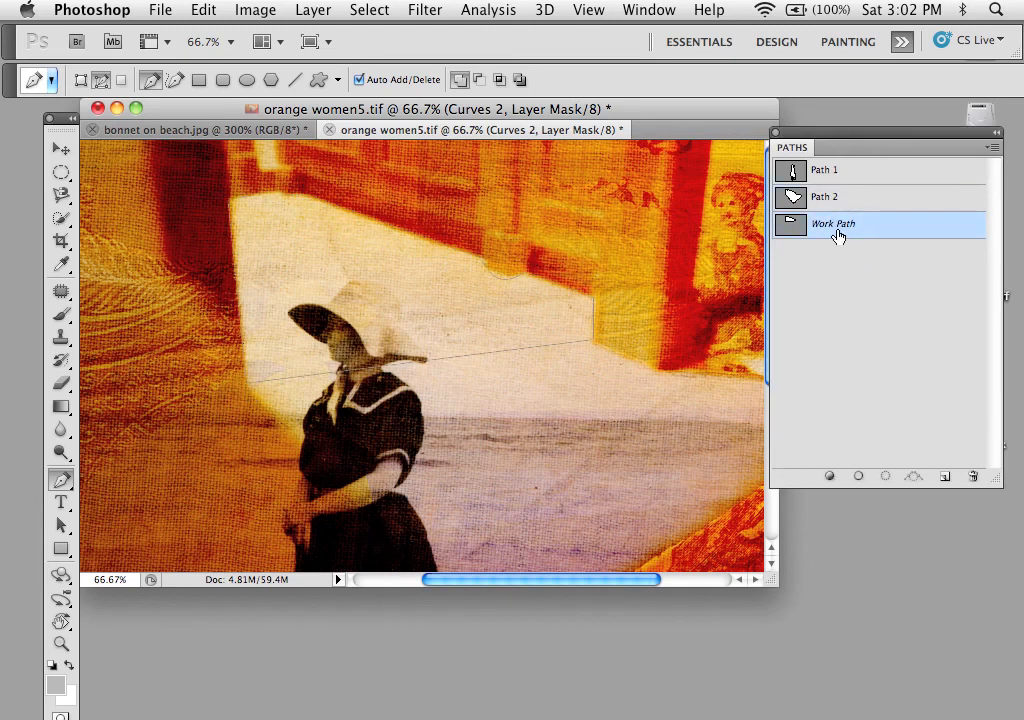
mouse_move(905, 307)
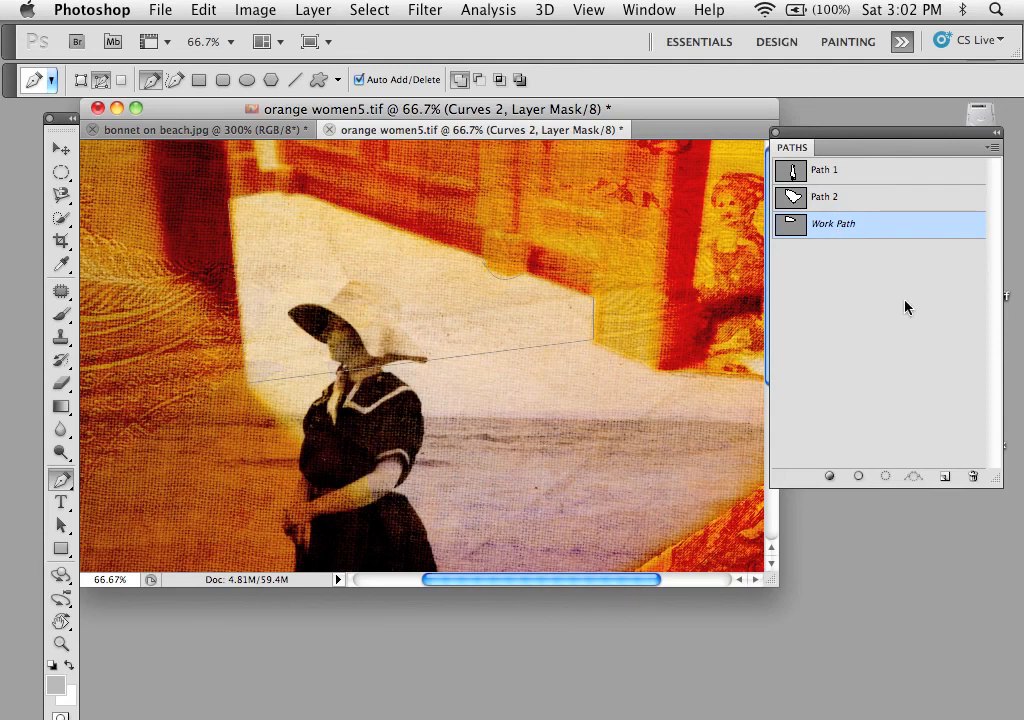
mouse_move(840, 336)
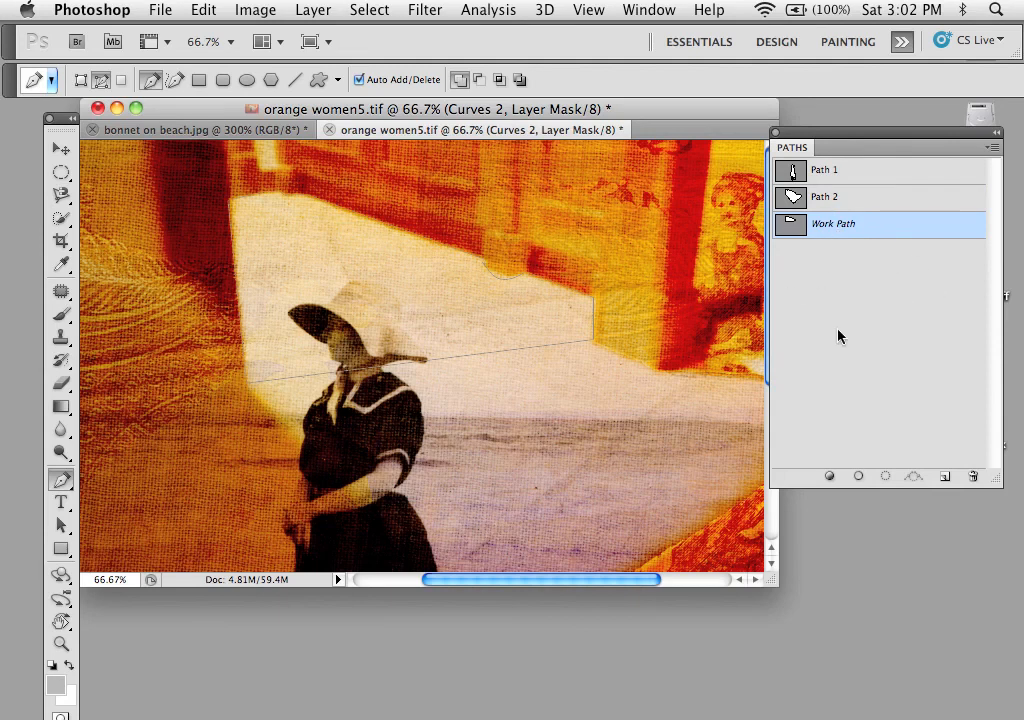
double_click(833, 223)
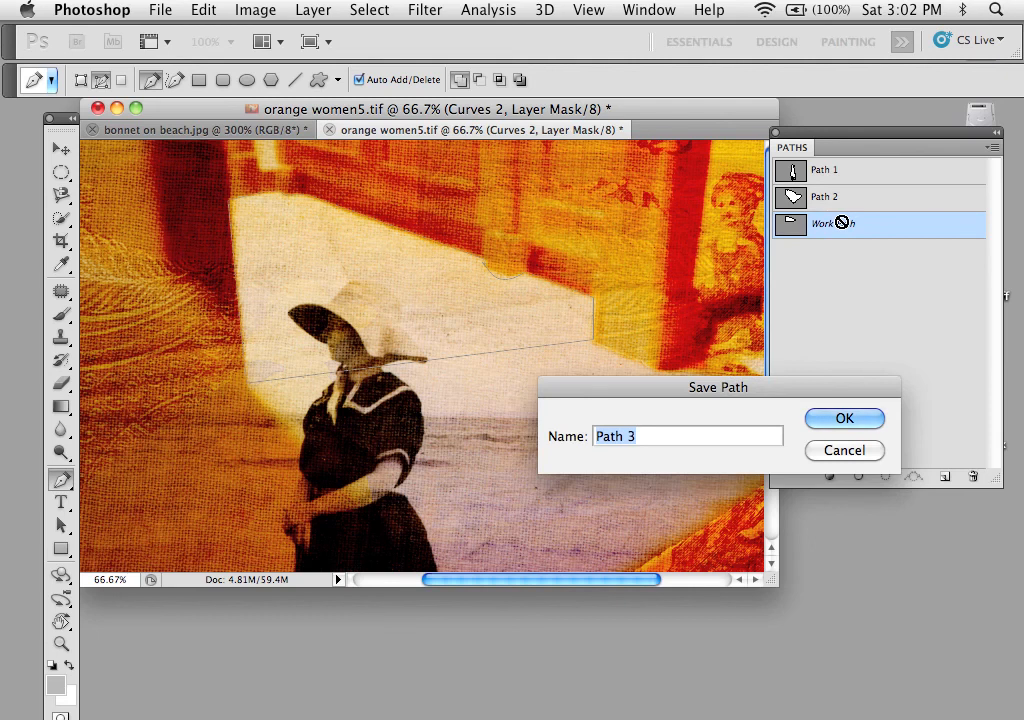
text(opening)
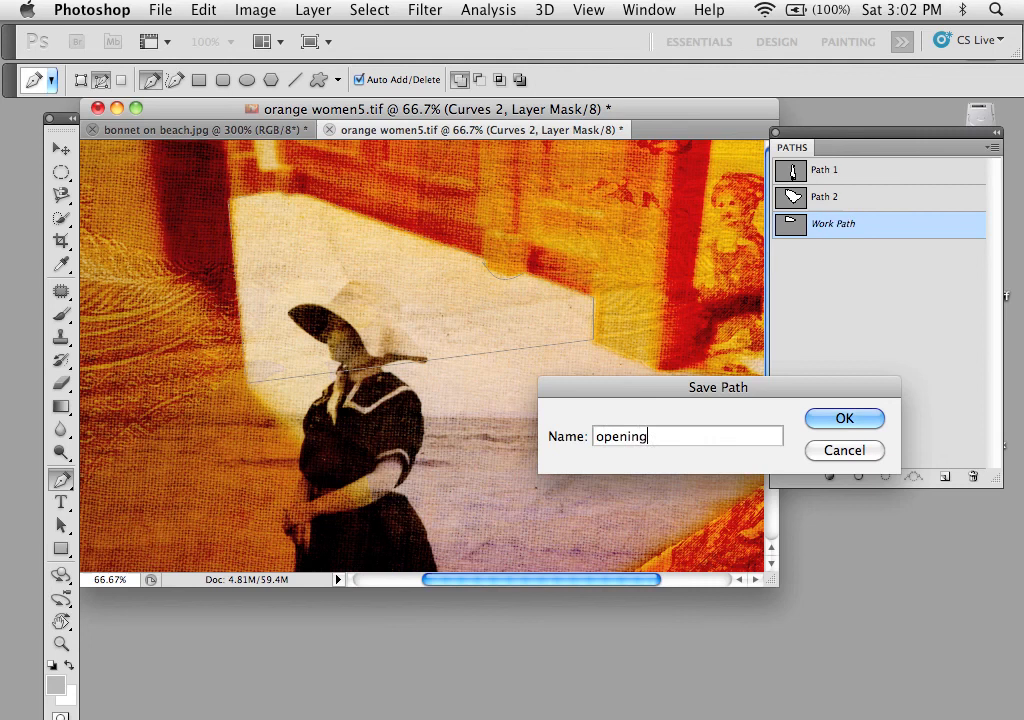
click(844, 418)
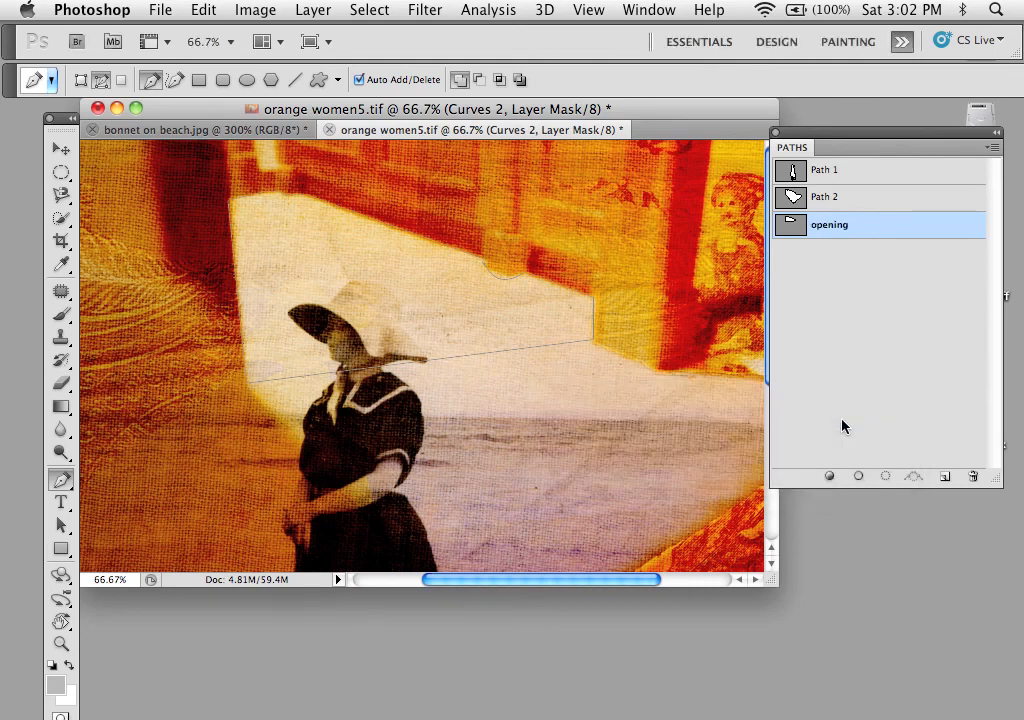